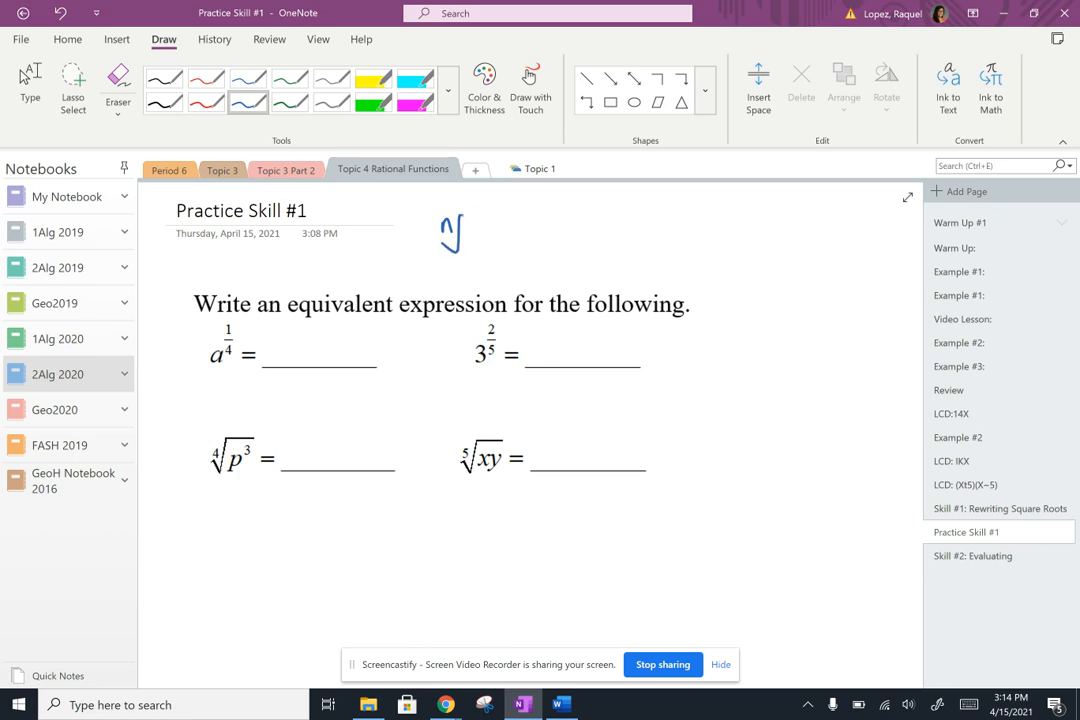
Ink the rule ⁿ√(cᵐ) = c^(m/n) in blue at the top of the page.
{"action": "left_click_drag", "start_coordinate": [470, 236], "coordinate": [524, 236]}
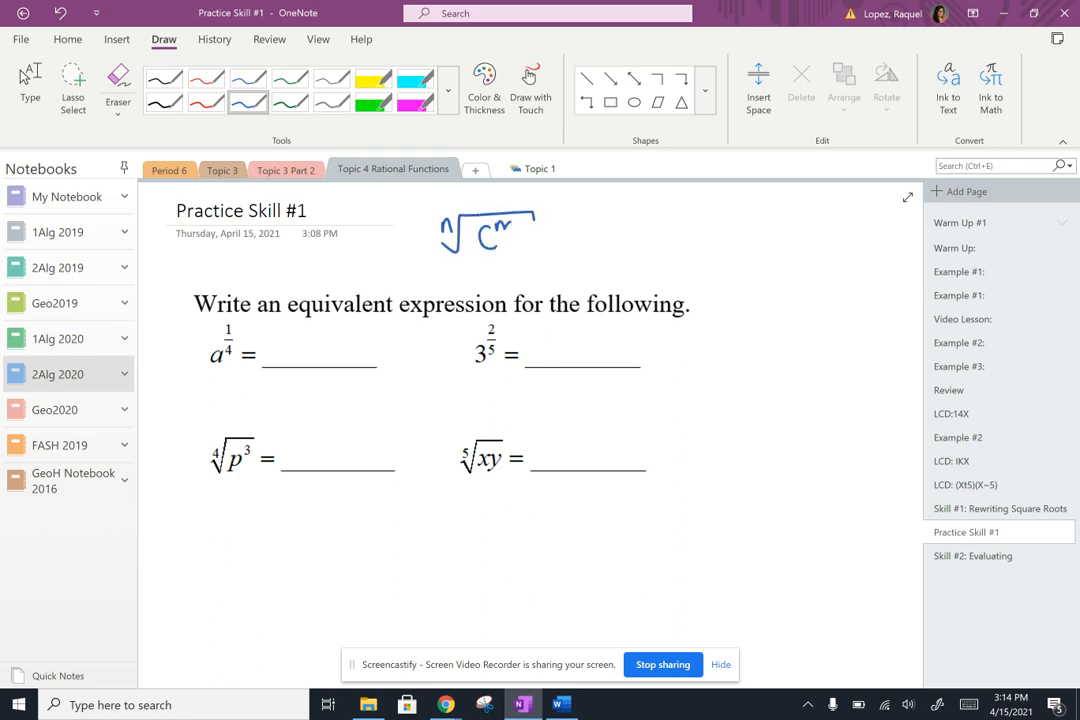
{"action": "left_click_drag", "start_coordinate": [540, 236], "coordinate": [560, 236]}
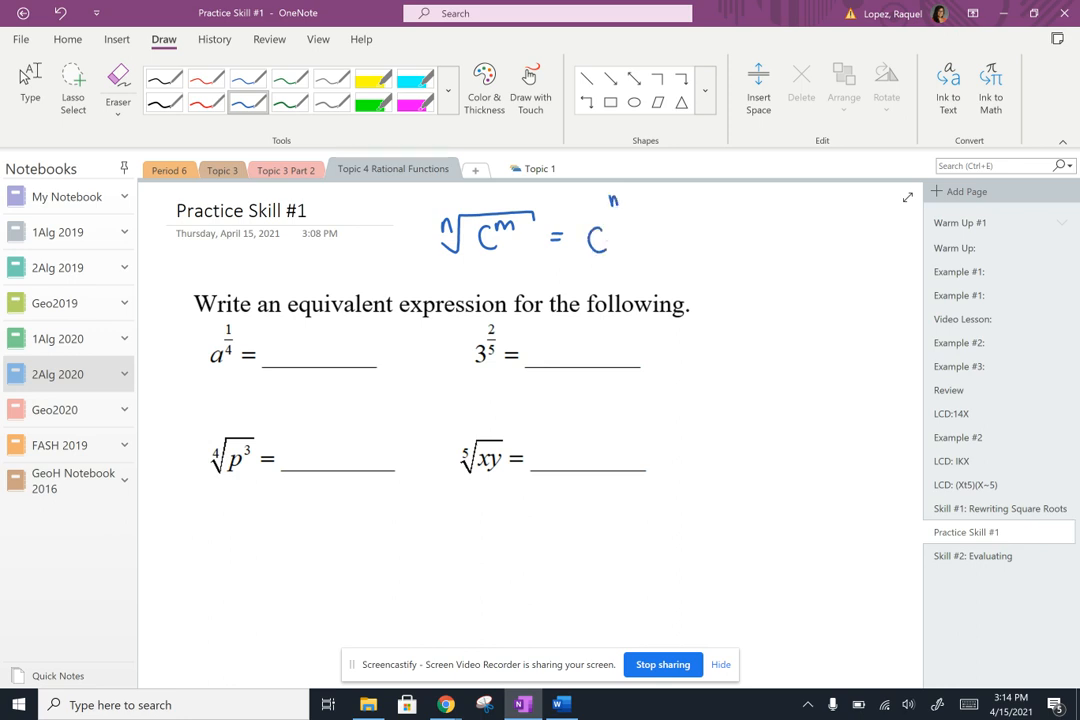
{"action": "left_click_drag", "start_coordinate": [600, 216], "coordinate": [624, 216]}
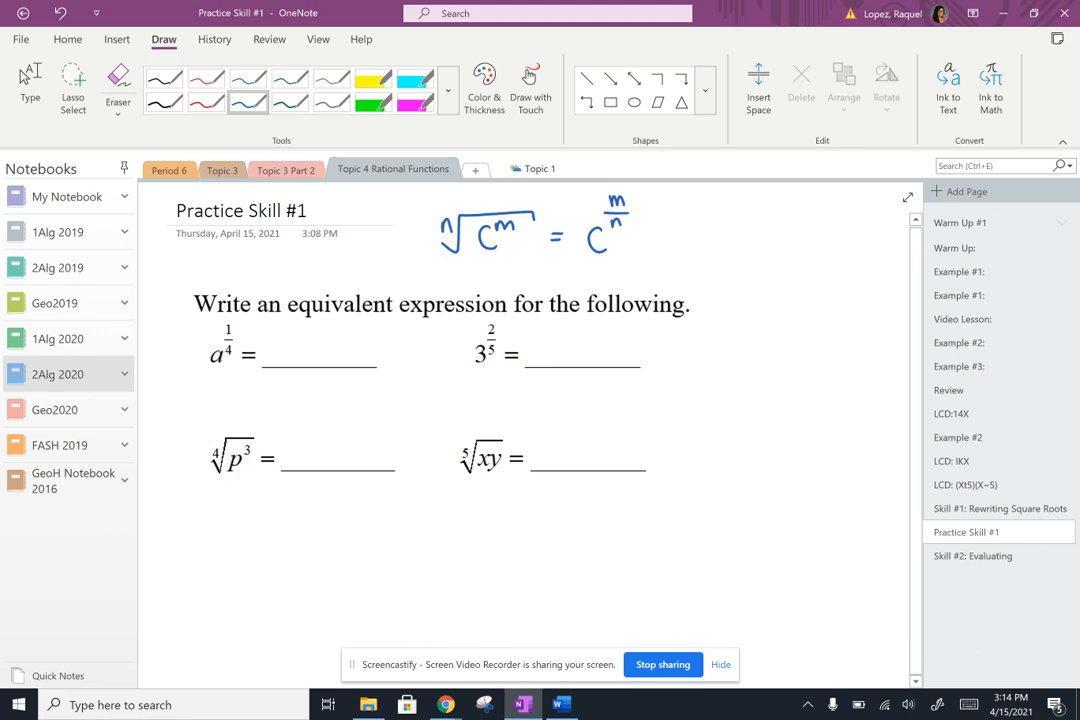
Write ⁴√a on the first answer line and label the 1/4 exponent's m and n.
{"action": "left_click_drag", "start_coordinate": [278, 356], "coordinate": [296, 336]}
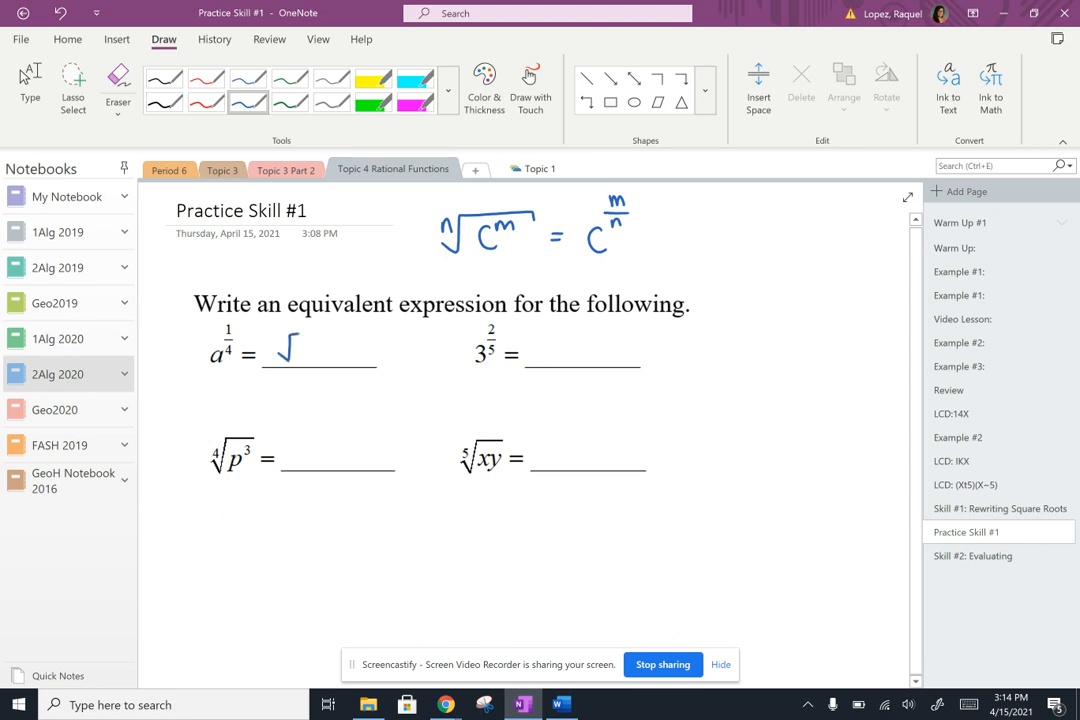
{"action": "left_click_drag", "start_coordinate": [288, 336], "coordinate": [340, 336]}
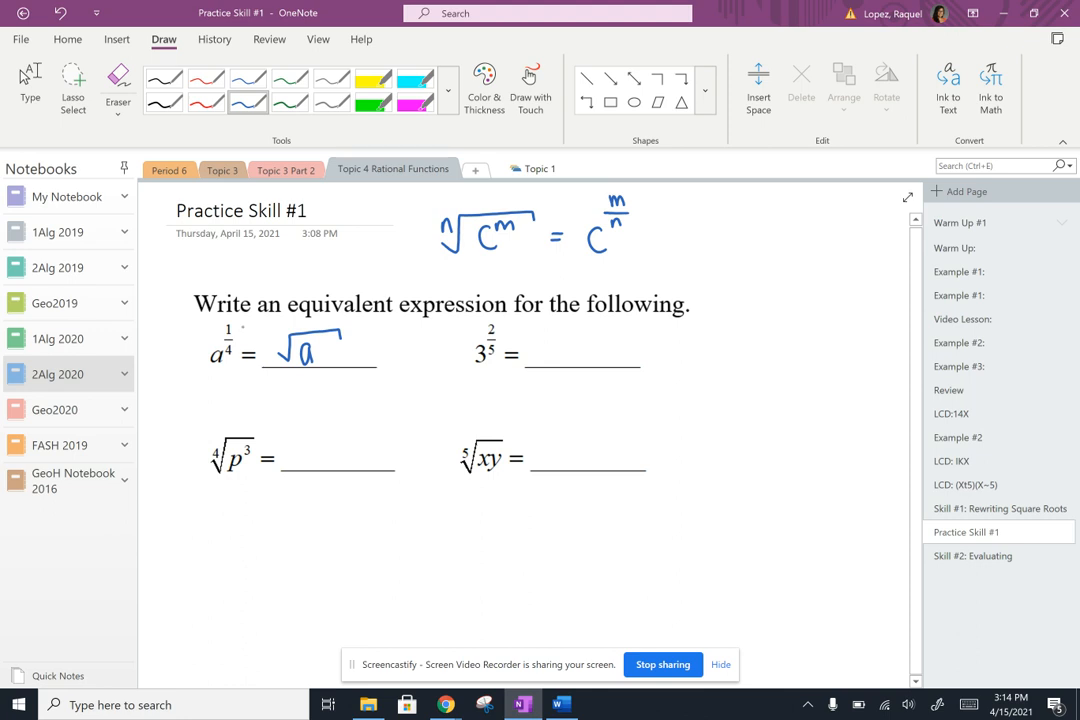
{"action": "left_click_drag", "start_coordinate": [238, 320], "coordinate": [262, 320]}
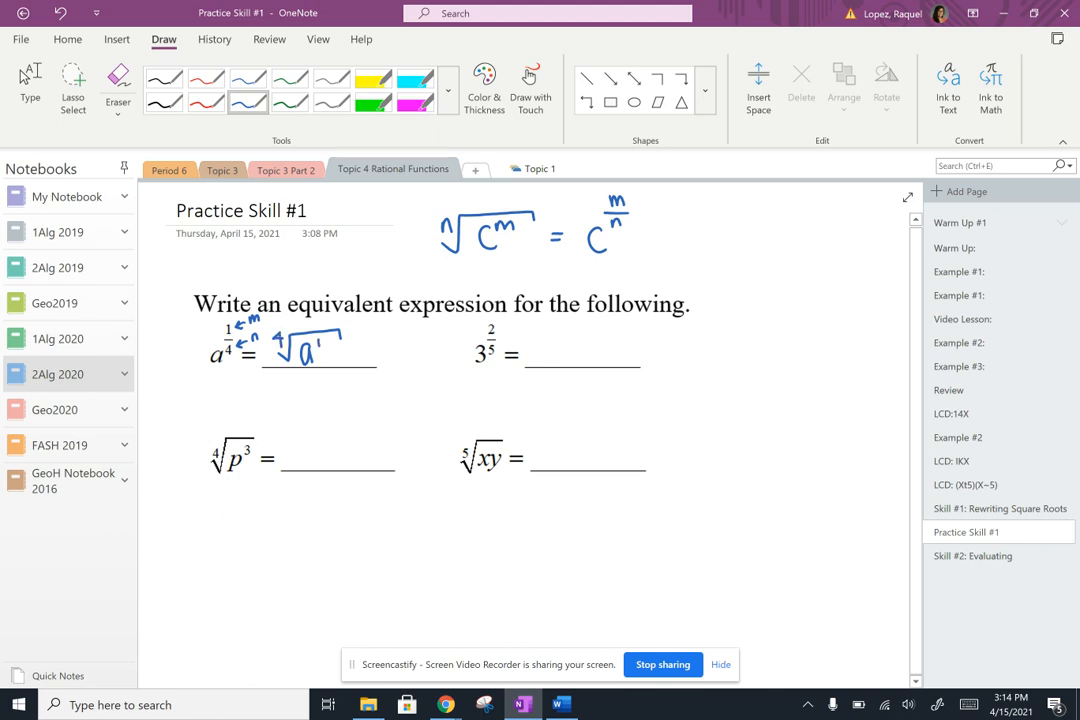
{"action": "left_click", "coordinate": [116, 80]}
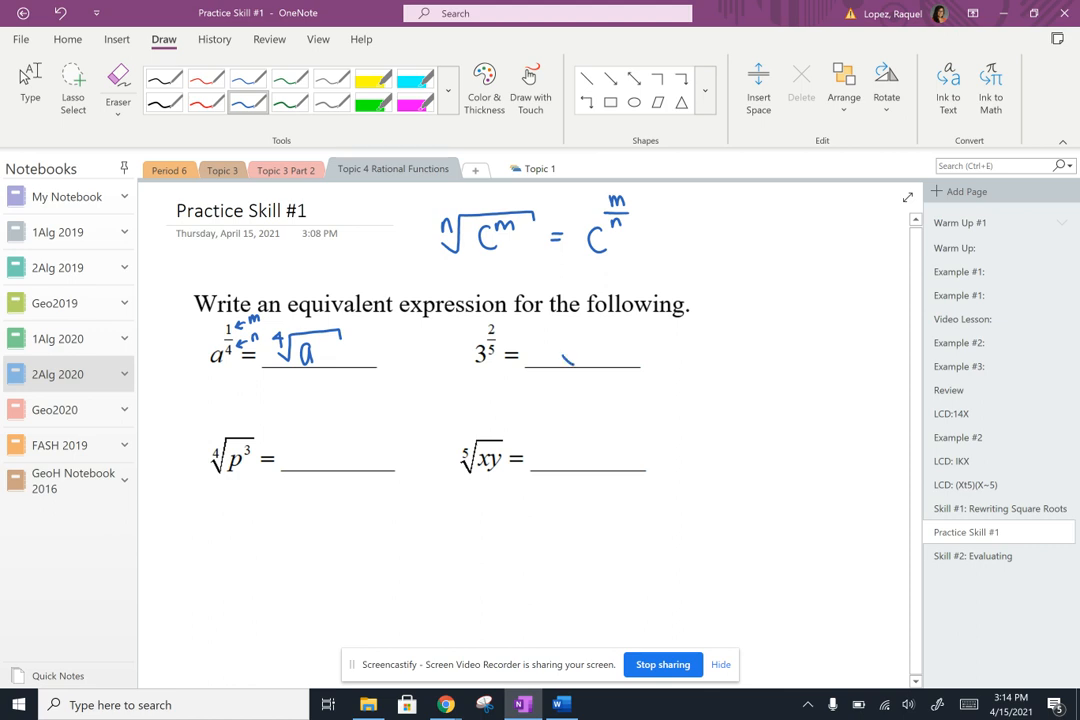
Write ⁵√(3²) on the second answer line with m and n labels on 2/5.
{"action": "left_click_drag", "start_coordinate": [544, 360], "coordinate": [630, 336]}
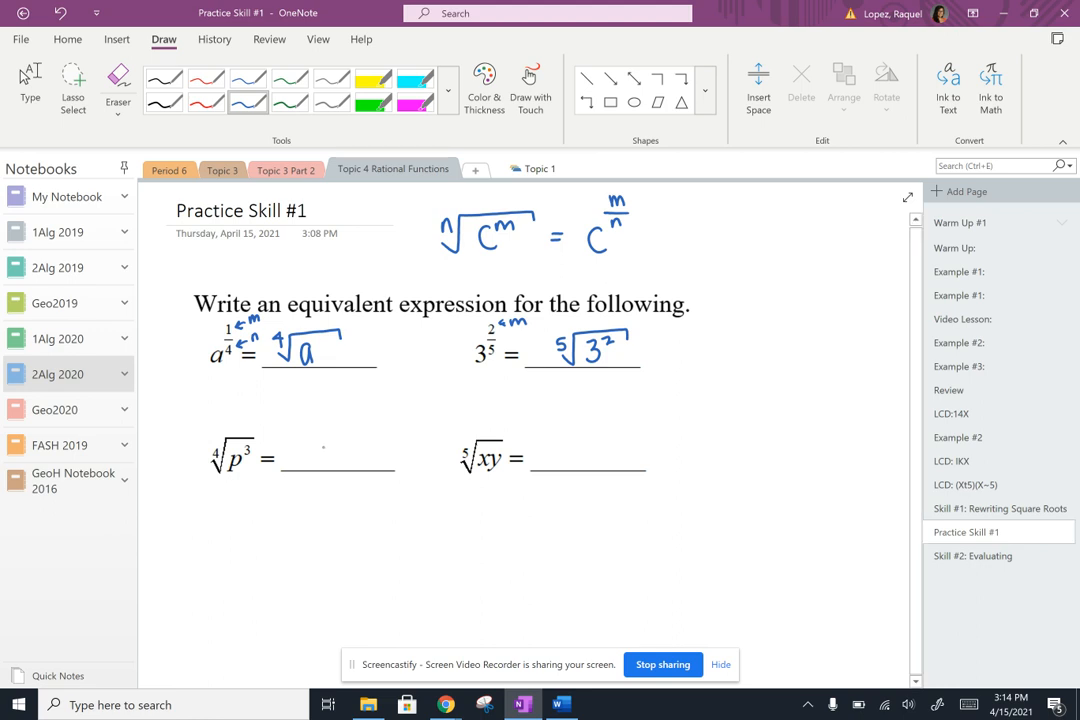
Label the fourth root of p cubed's m and n, then write p^(3/4) on the third line.
{"action": "left_click_drag", "start_coordinate": [300, 460], "coordinate": [316, 476]}
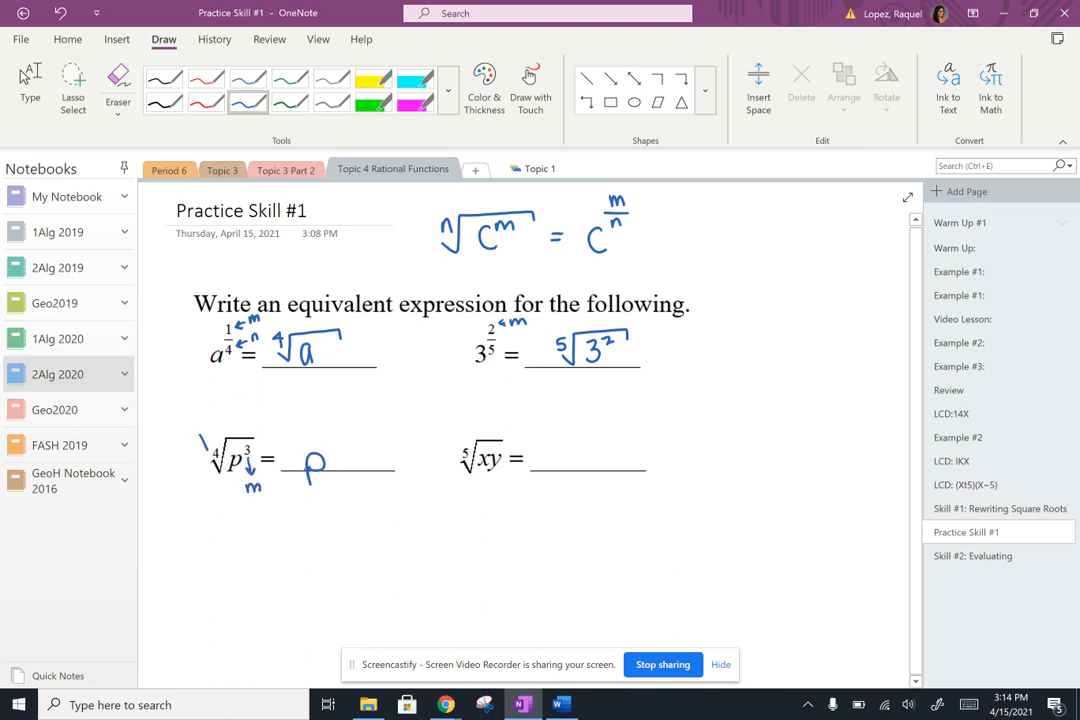
{"action": "left_click_drag", "start_coordinate": [184, 424], "coordinate": [210, 440]}
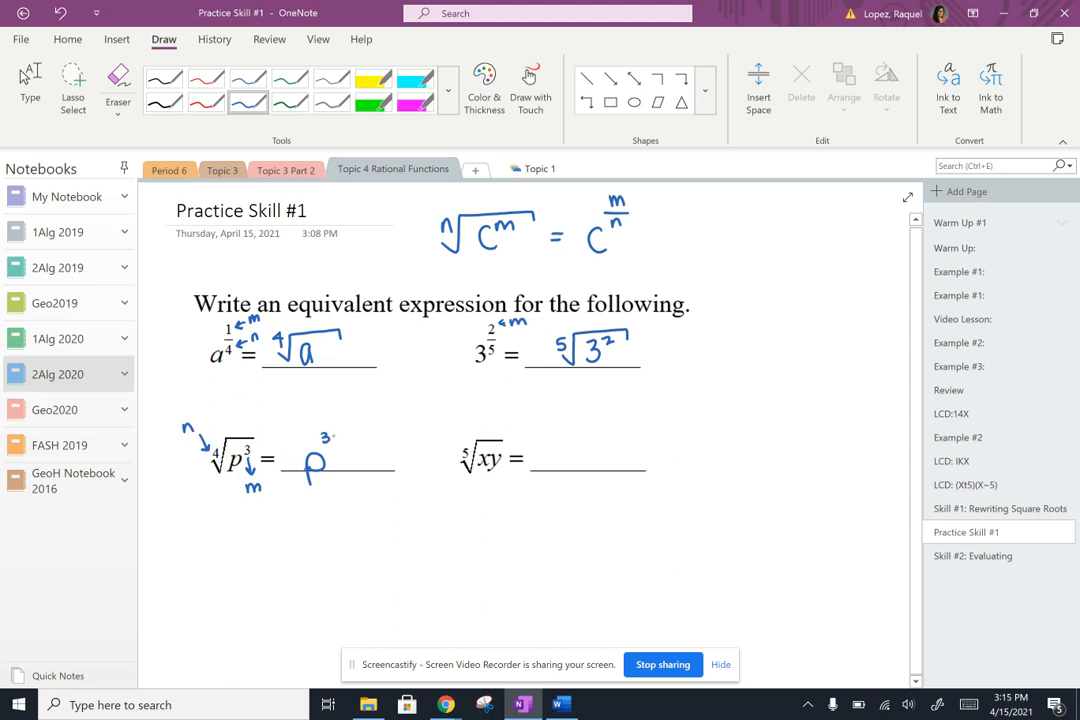
{"action": "left_click_drag", "start_coordinate": [330, 432], "coordinate": [344, 444]}
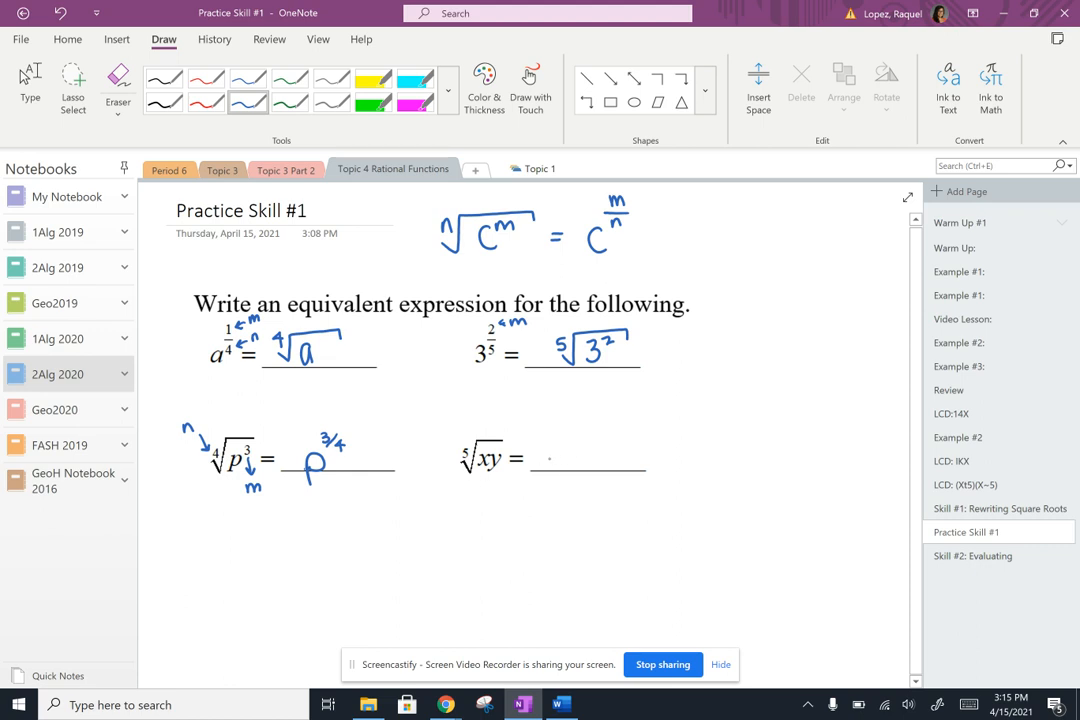
Write (xy) on the last answer line, then switch to the Eraser.
{"action": "left_click_drag", "start_coordinate": [544, 444], "coordinate": [550, 470]}
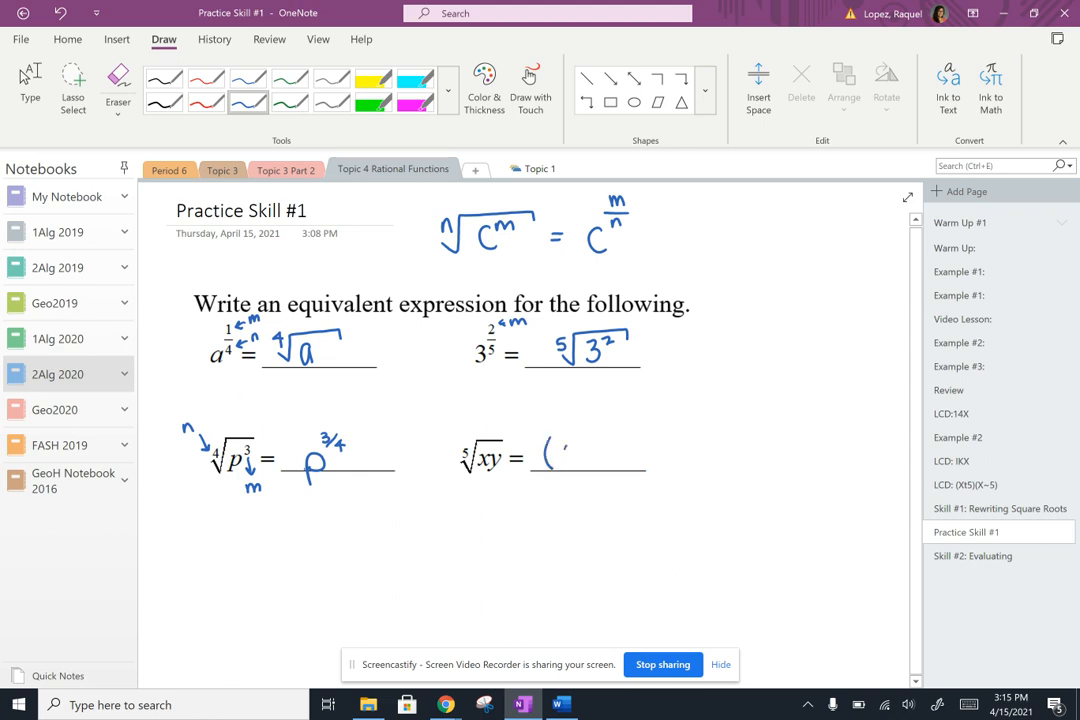
{"action": "left_click_drag", "start_coordinate": [544, 456], "coordinate": [596, 464]}
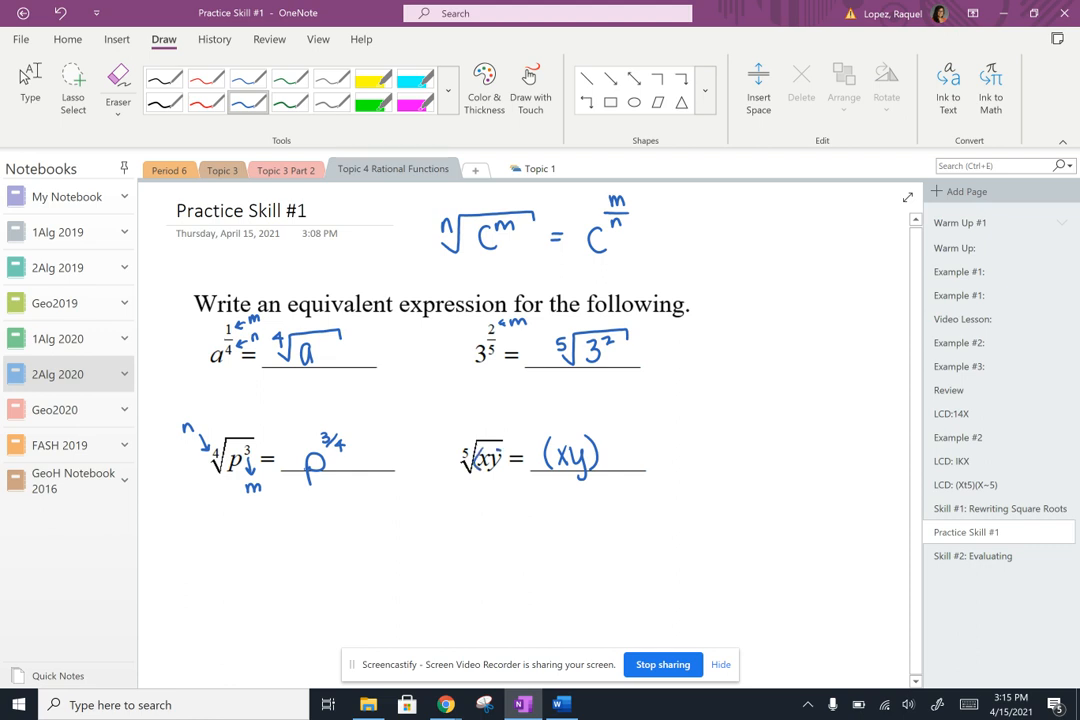
{"action": "left_click", "coordinate": [114, 78]}
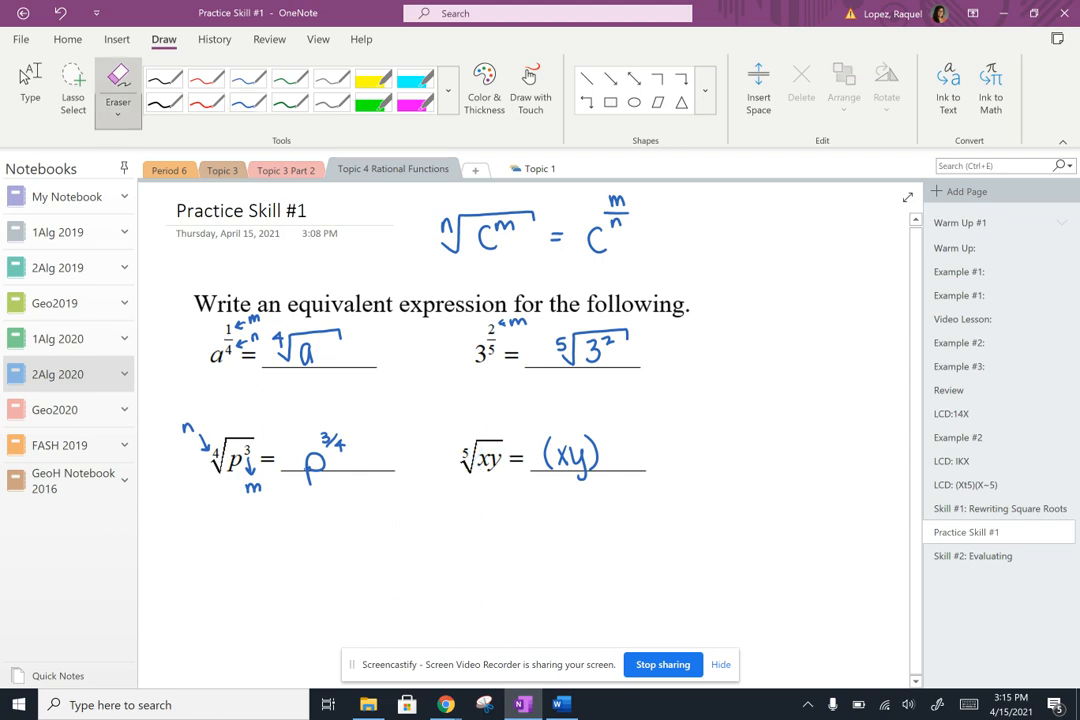